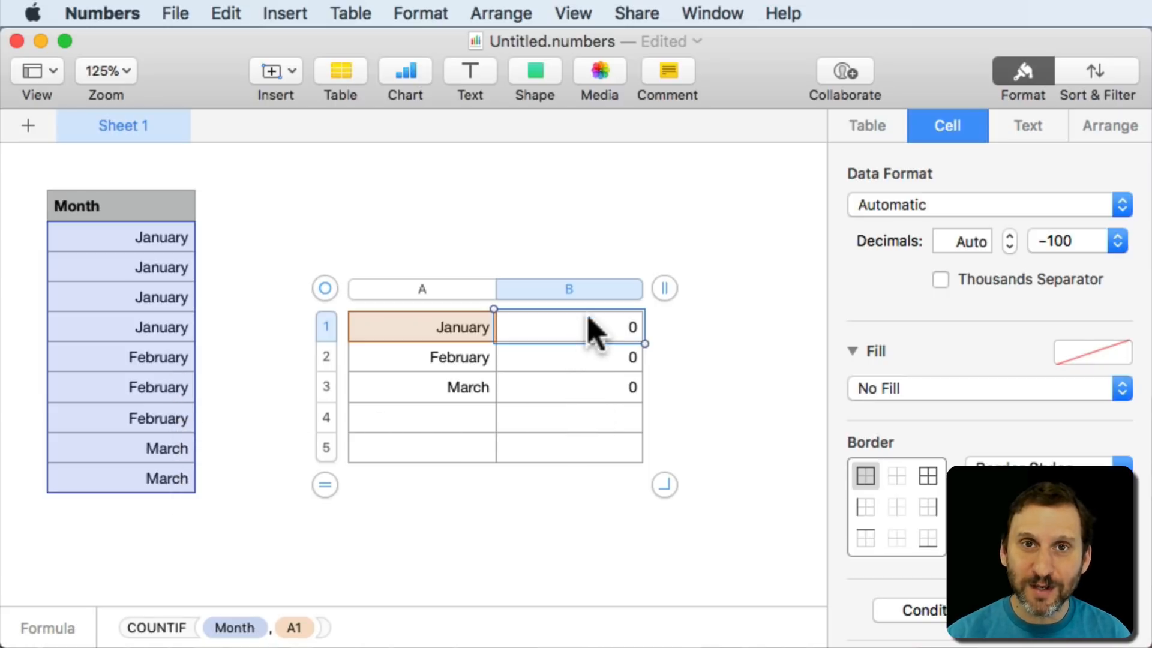
{"action": "mouse_move", "coordinate": [160, 249]}
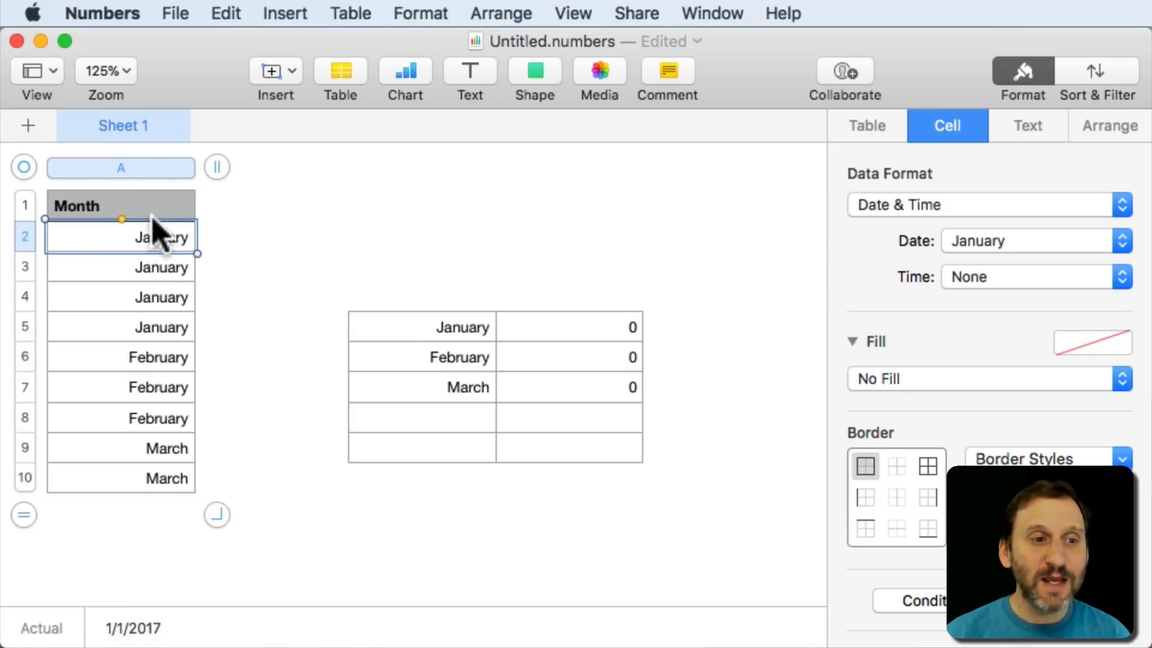
Select the summary table's month column and reveal its Data Format choices in the Cell inspector
{"action": "left_click", "coordinate": [121, 358]}
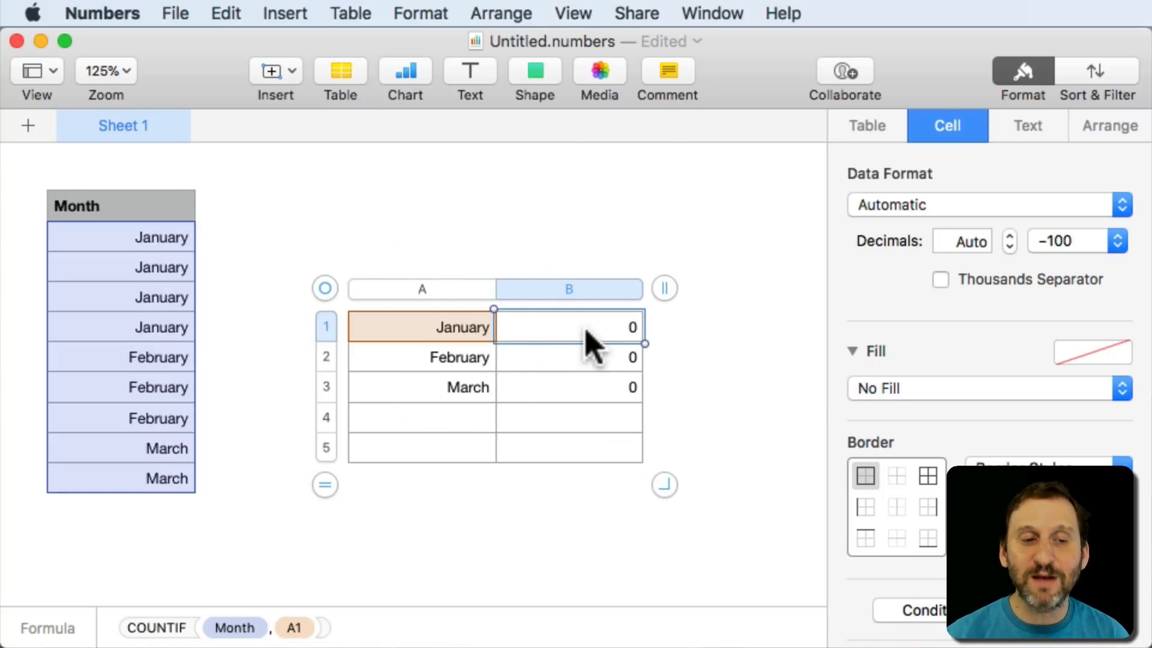
{"action": "mouse_move", "coordinate": [151, 489]}
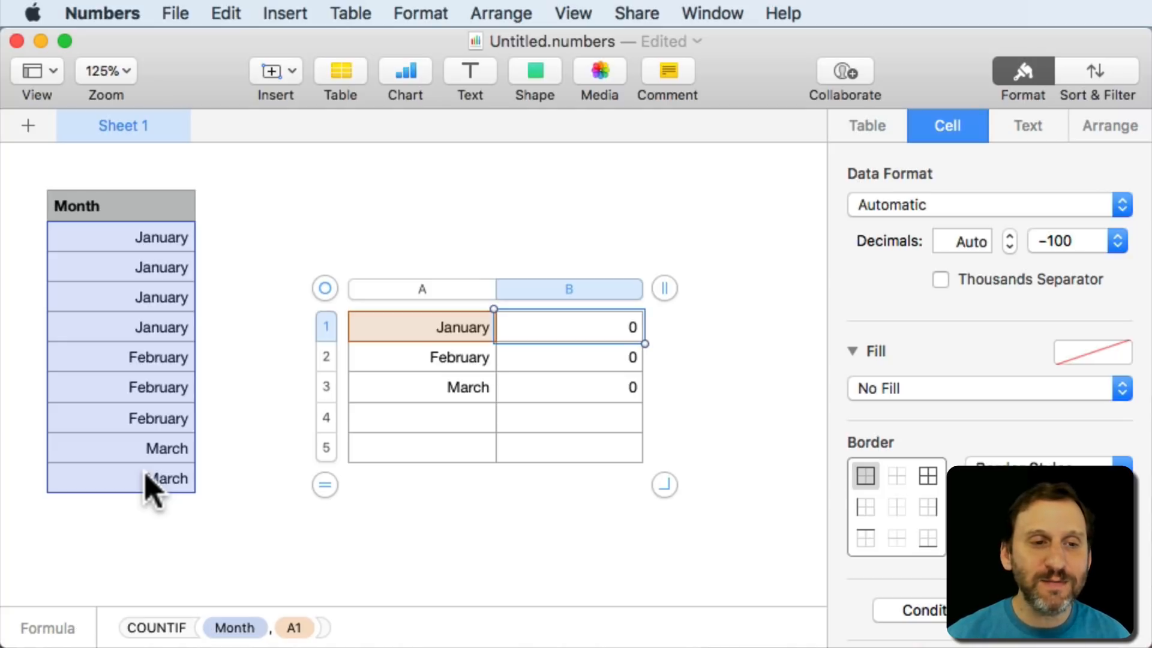
{"action": "left_click", "coordinate": [988, 204]}
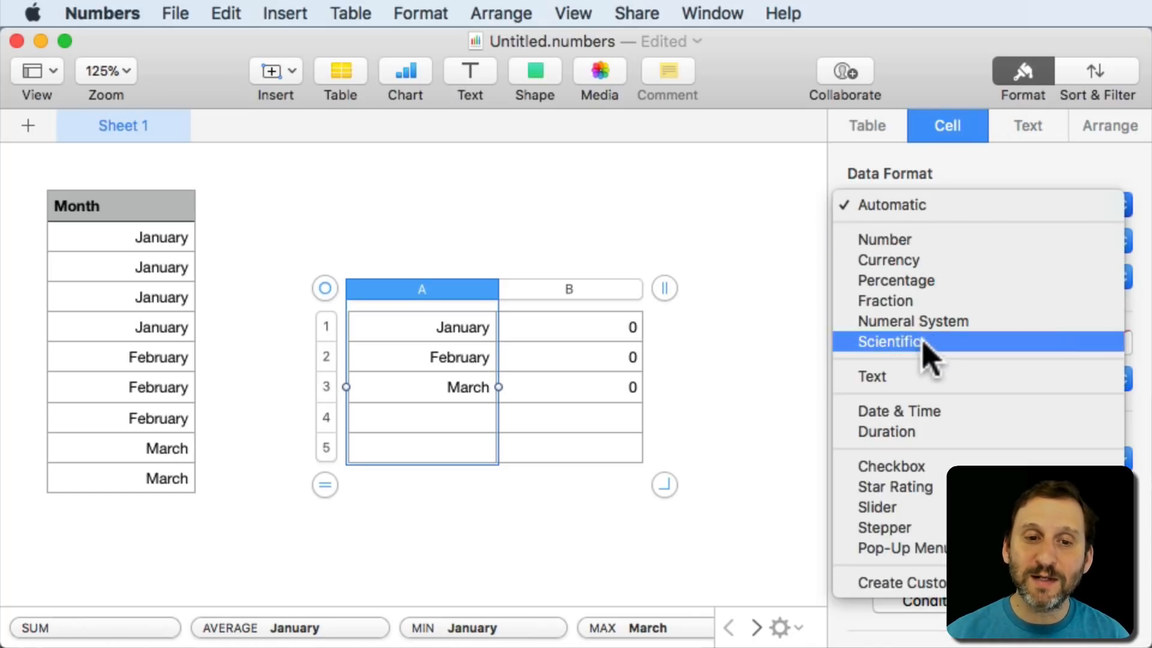